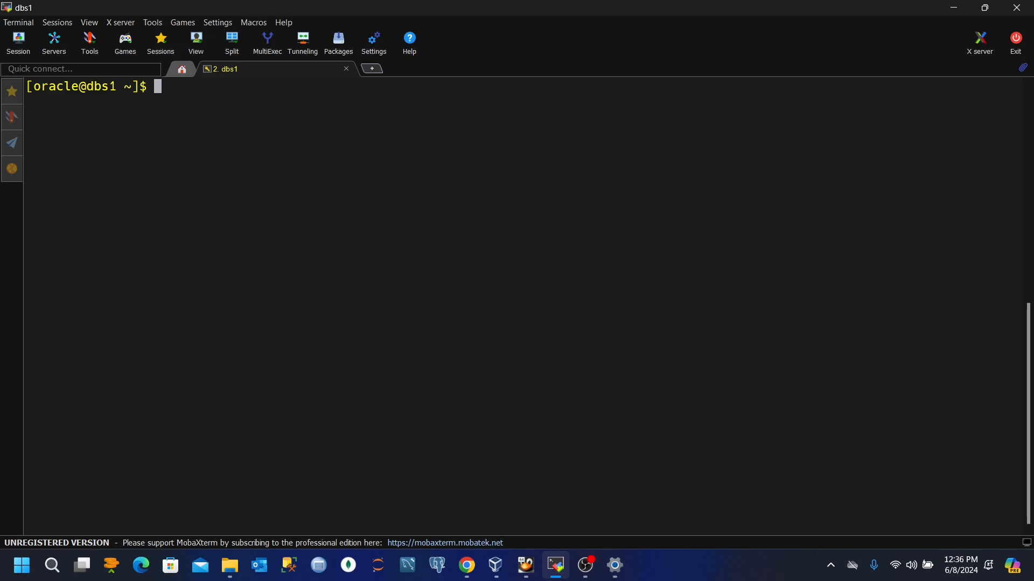
Step: Start SQL*Plus as sysdba on the Oracle 19c database from the dbs1 terminal
{"action": "type", "text": "sqplus / as sysdb"}
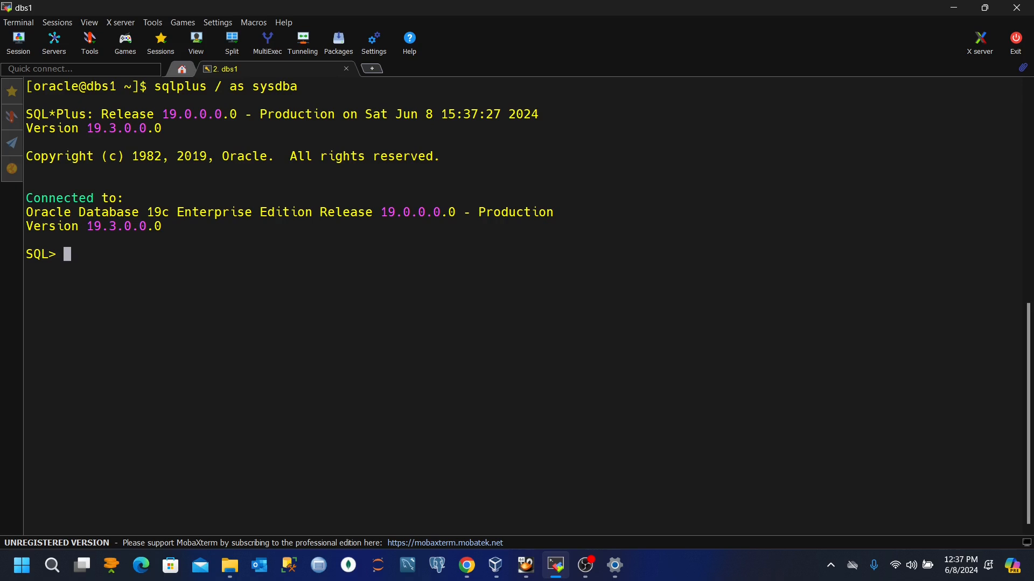
Step: Switch the database log file with alter system switch logfile
{"action": "type", "text": "alter"}
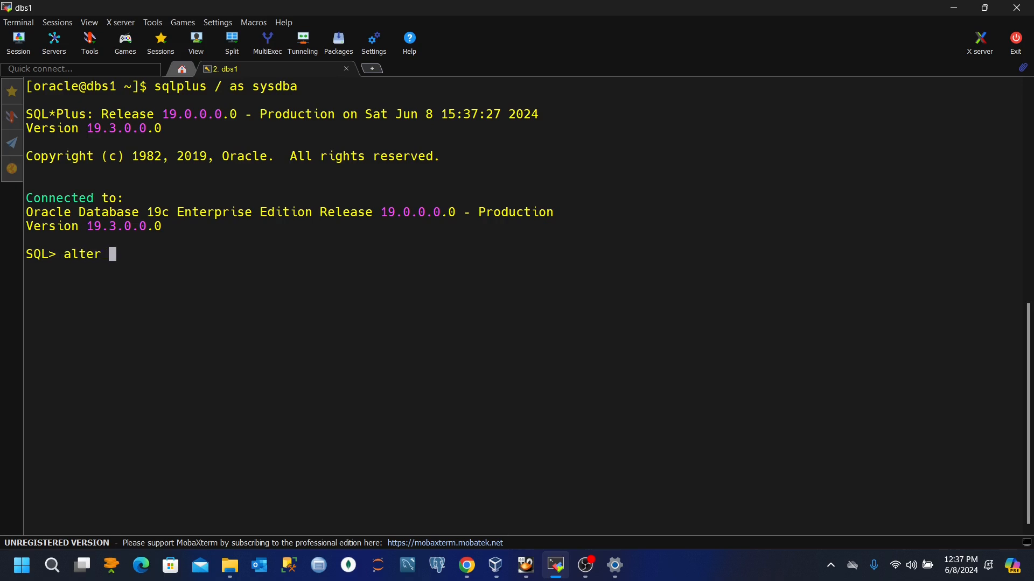
{"action": "type", "text": "system s"}
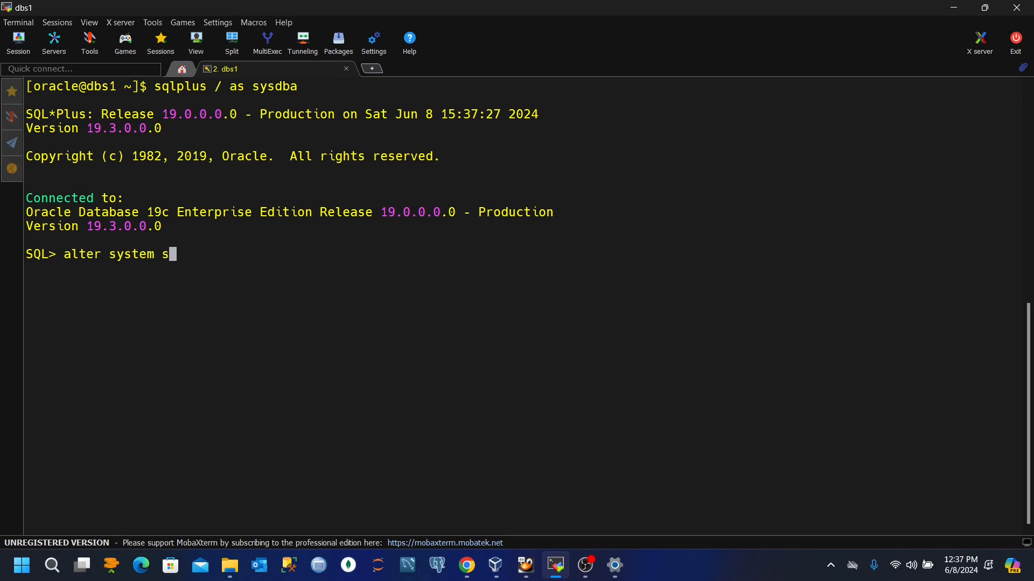
{"action": "type", "text": "witch lo"}
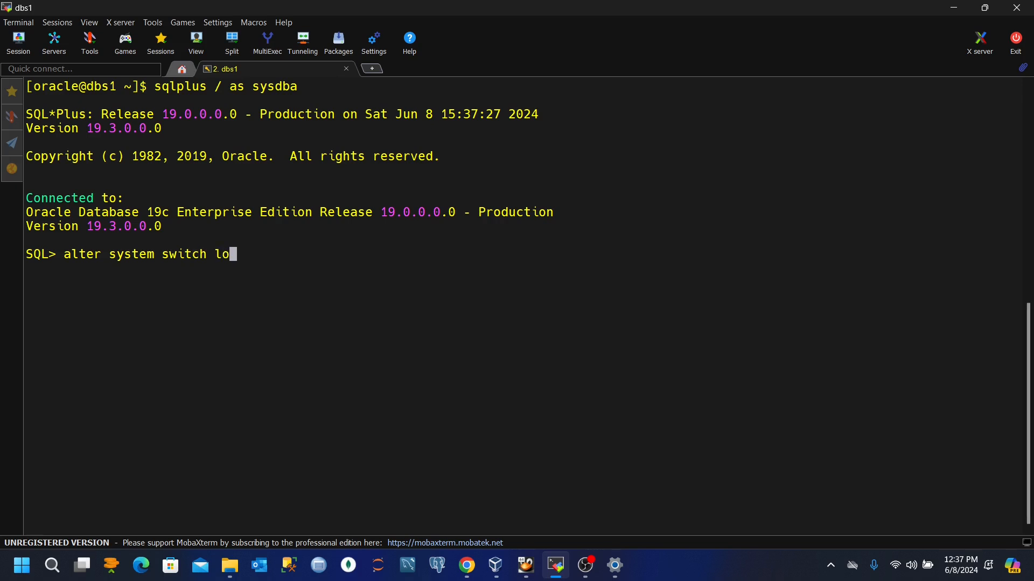
{"action": "type", "text": "gfile;"}
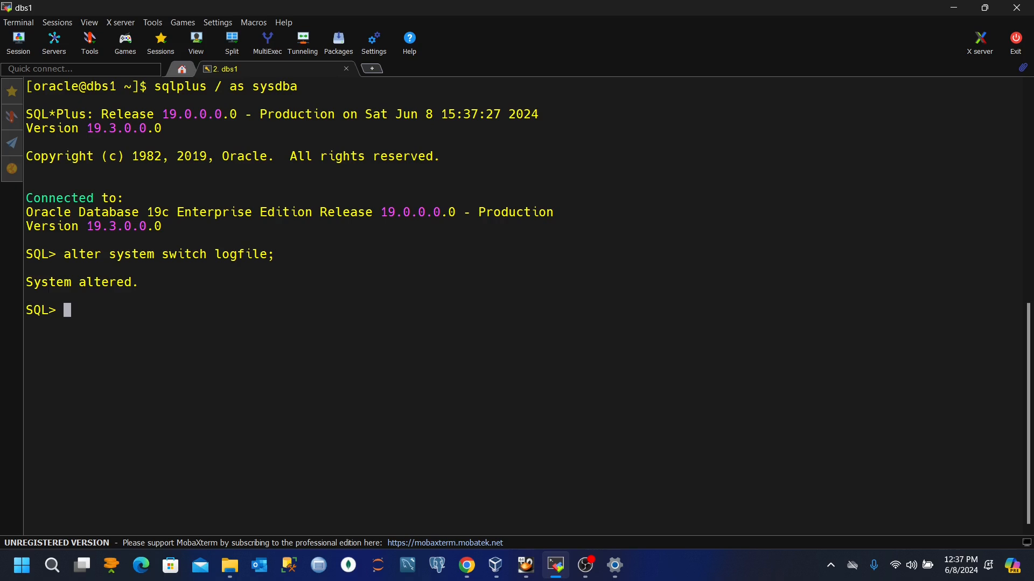
Step: Move the session to pdb1 and create SYSTEM.DATA in tablespace users from DBA_TABLES
{"action": "type", "text": "alter ses"}
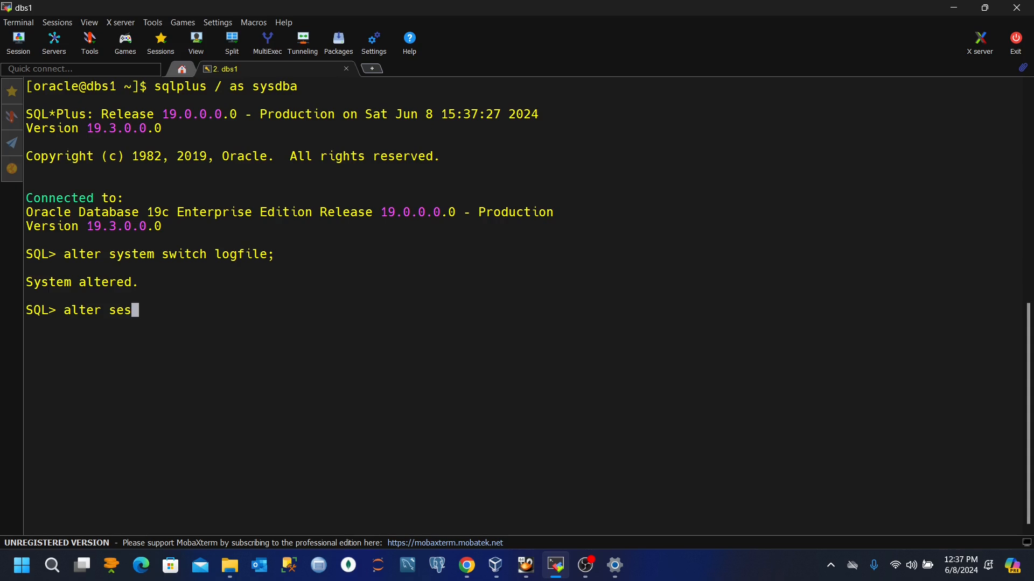
{"action": "type", "text": "ion"}
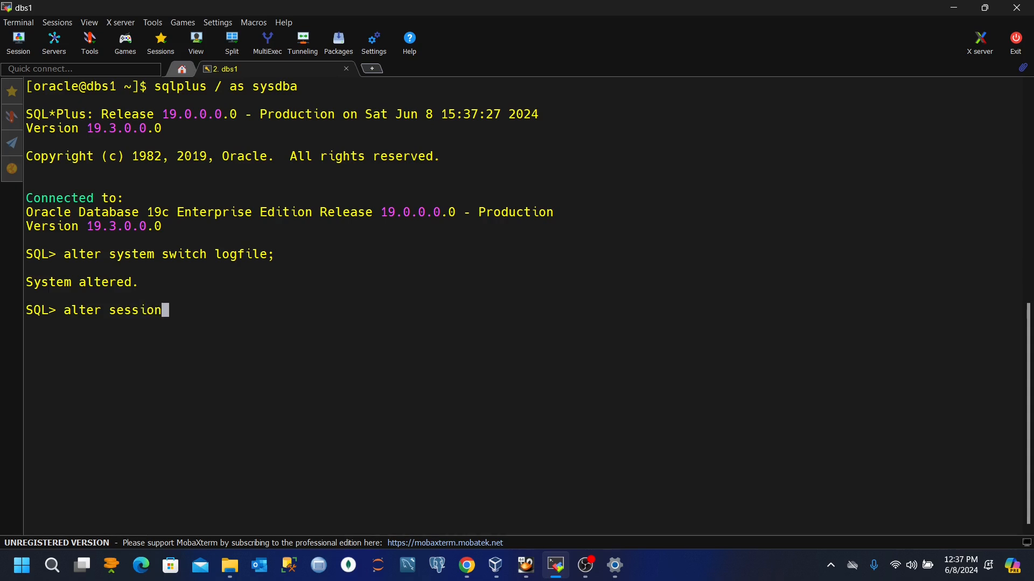
{"action": "type", "text": "set conta"}
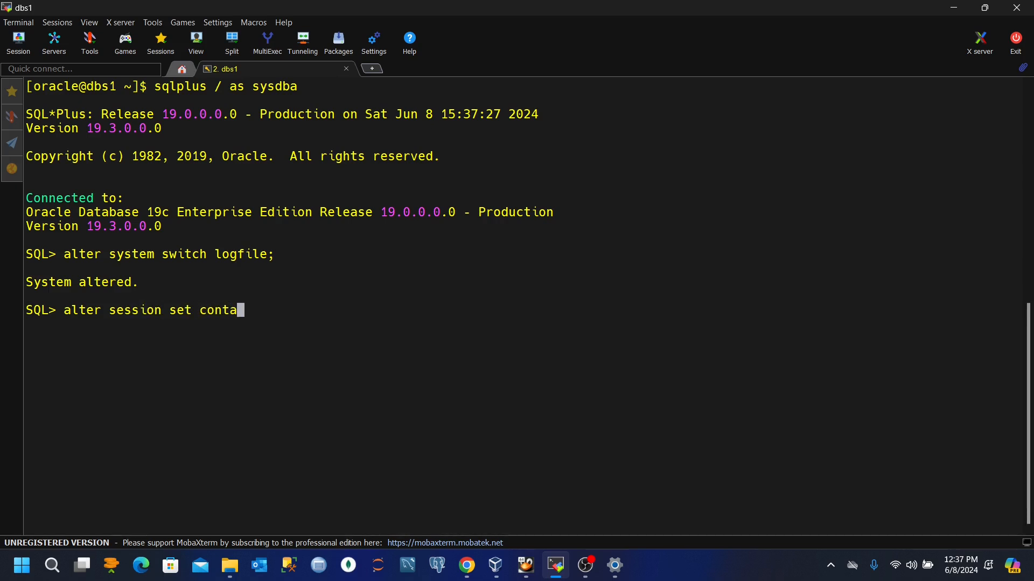
{"action": "type", "text": "iner ="}
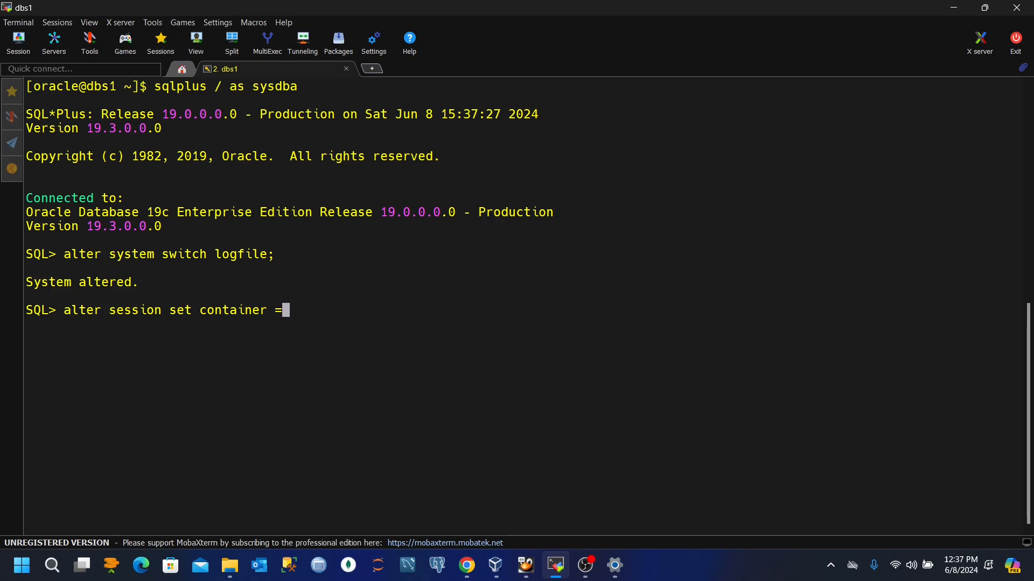
{"action": "type", "text": "pdb1;"}
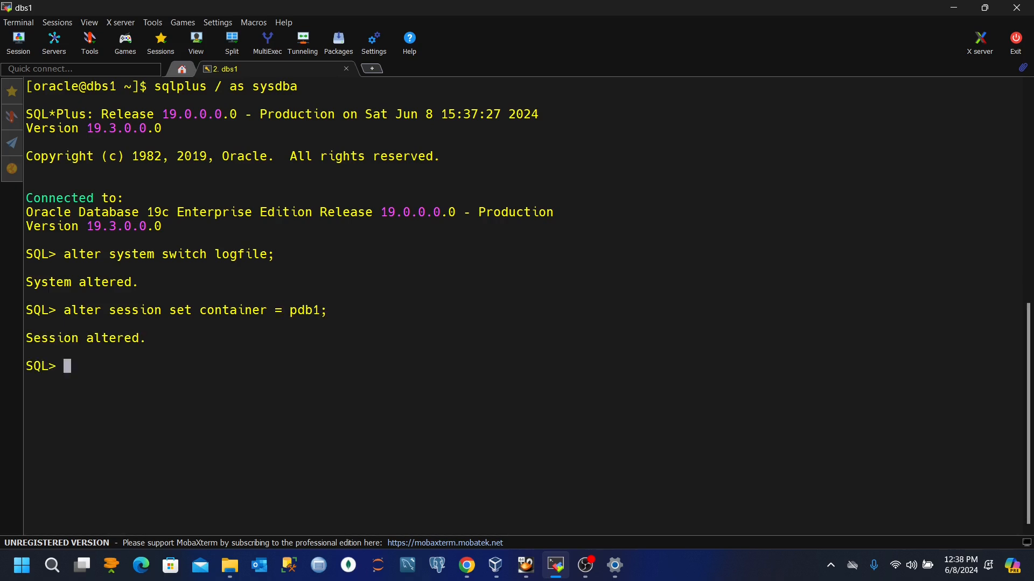
{"action": "type", "text": "CREATE TABLE SYSTEM.DATA TABLESPACE users AS SELECT TABLE_NAME FROM DBA_TABLES;"}
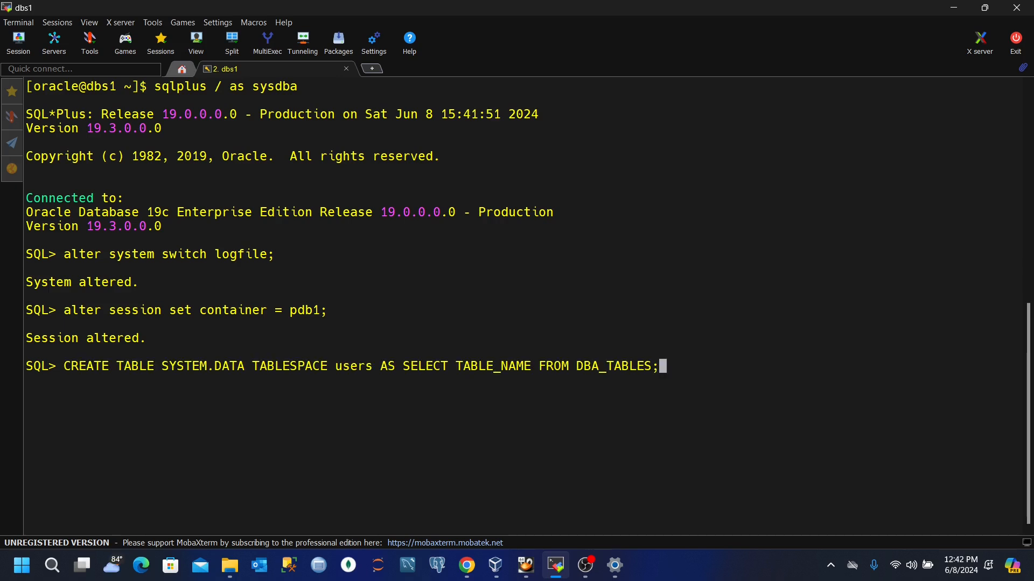
{"action": "key", "text": "Return"}
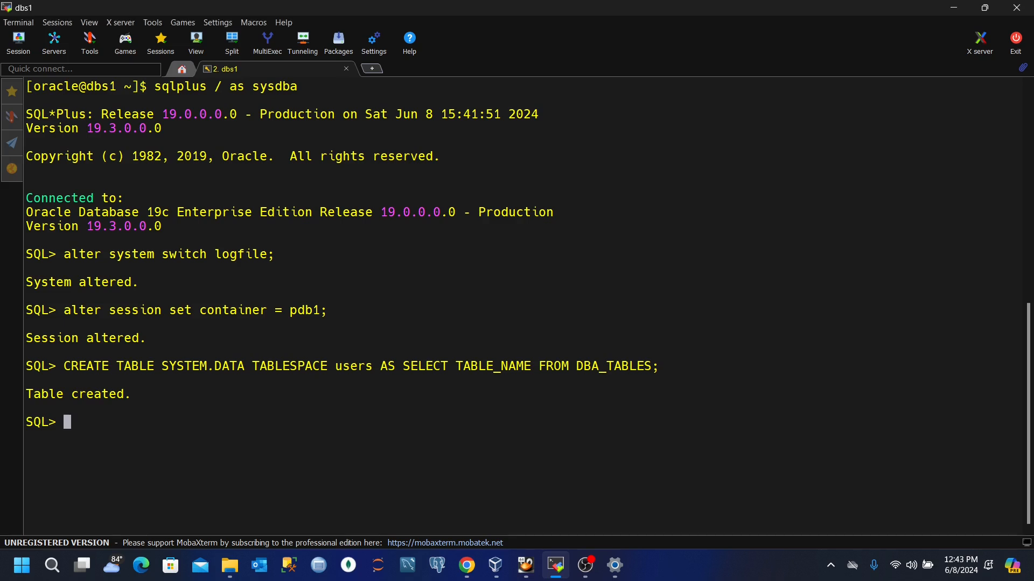
Step: Query SYSDATE to note the time 2024-06-08:15:43:21, then set container to CDB$ROOT
{"action": "type", "text": "SELECT TO_CHAR(SYSDATE,'YYYY-MM-DD:HH24:MI:SS') FROM DUAL;"}
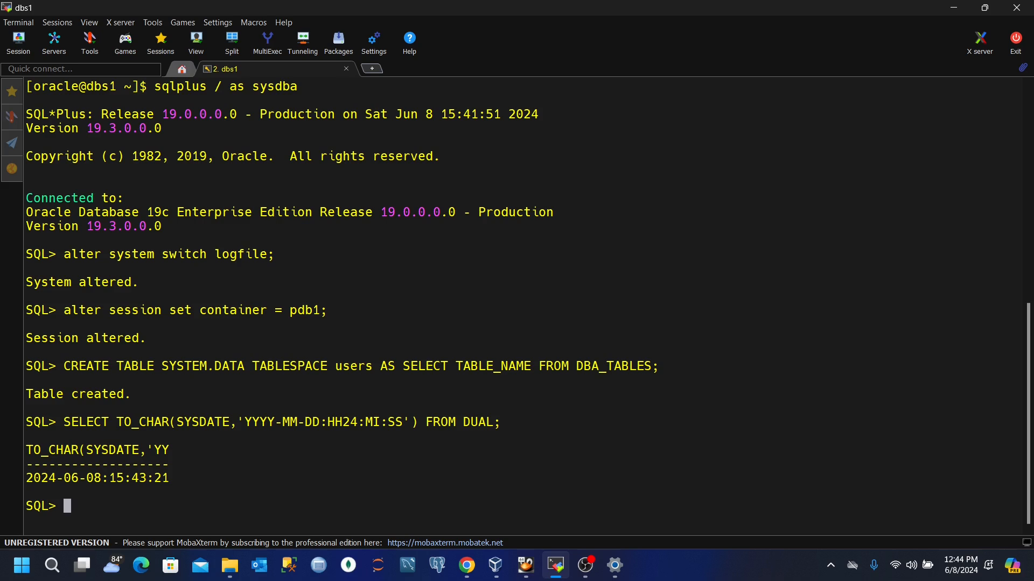
{"action": "type", "text": "alter s"}
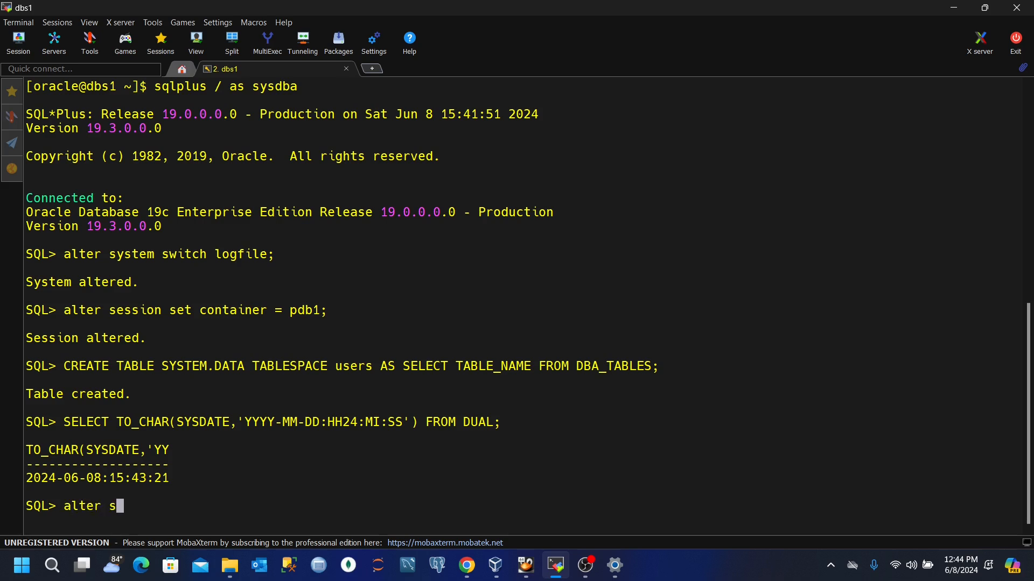
{"action": "type", "text": "ession set"}
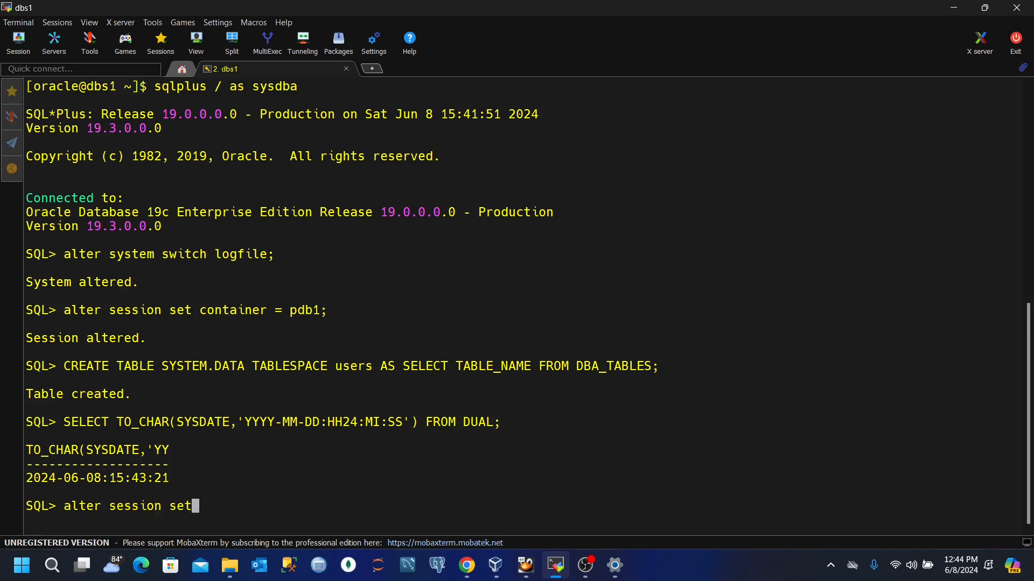
{"action": "type", "text": "container ="}
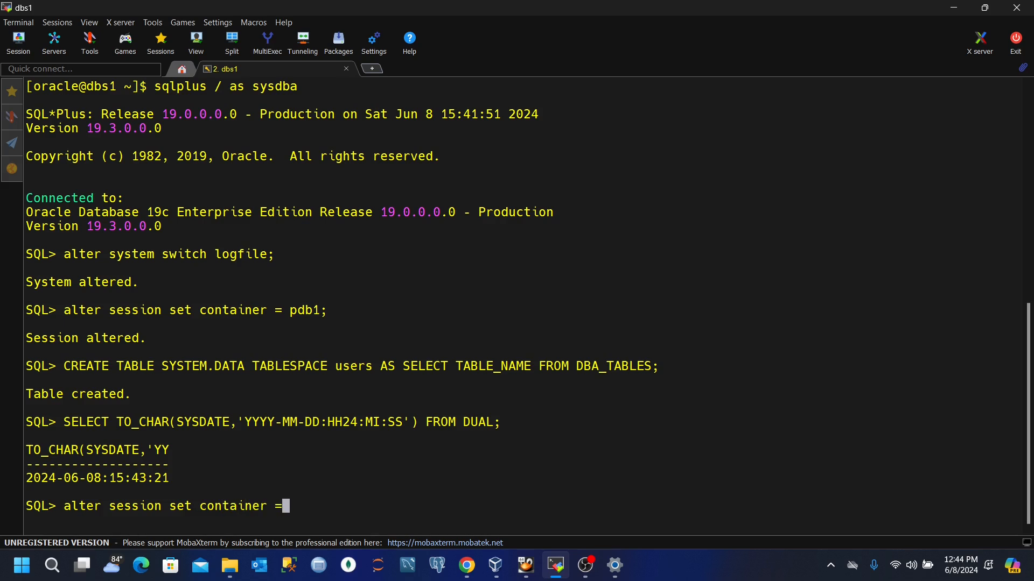
{"action": "type", "text": "\"CDB$ROOT\";"}
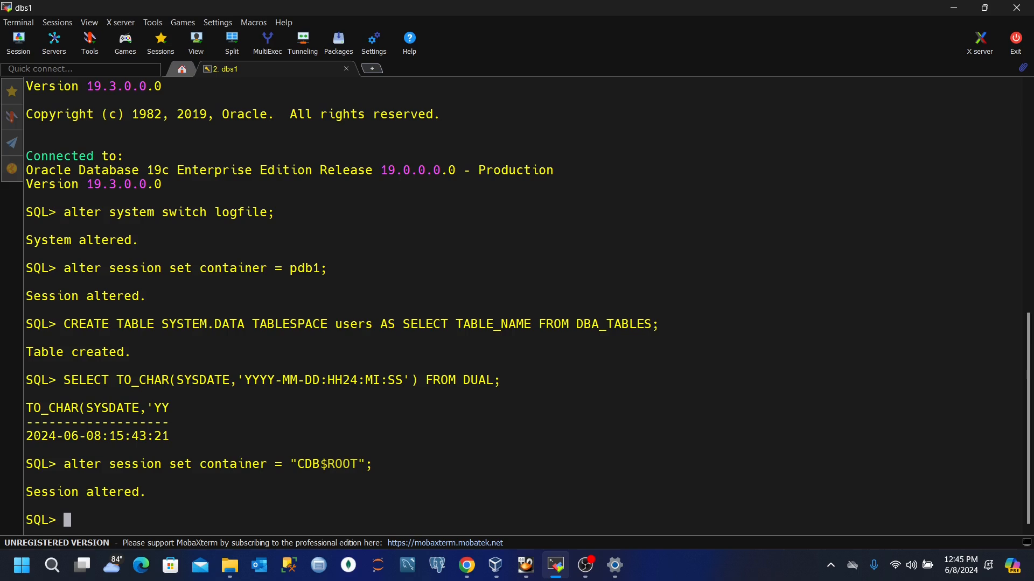
Step: Switch the log file again with alter system switch logfile
{"action": "type", "text": "alter"}
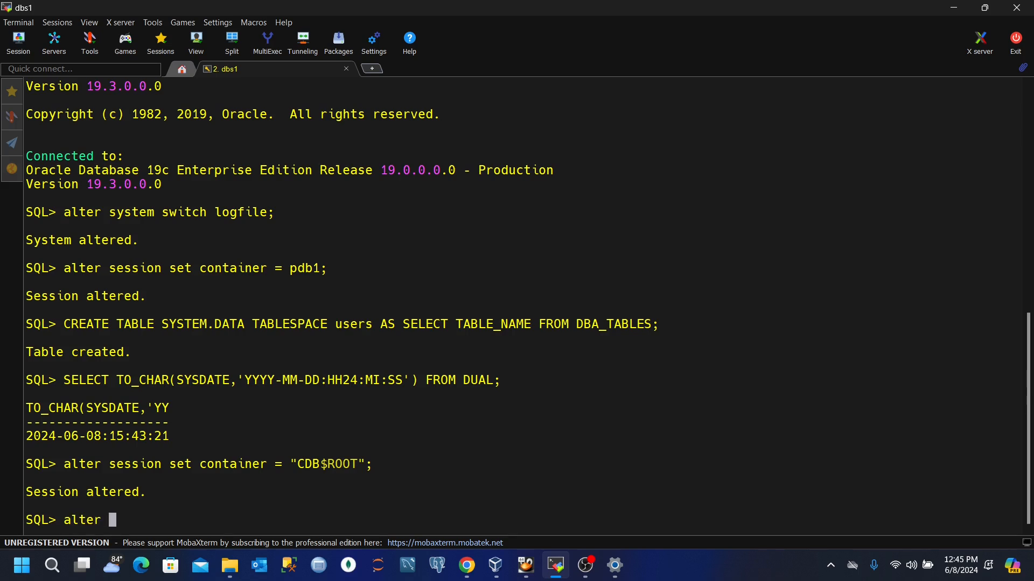
{"action": "type", "text": "sw"}
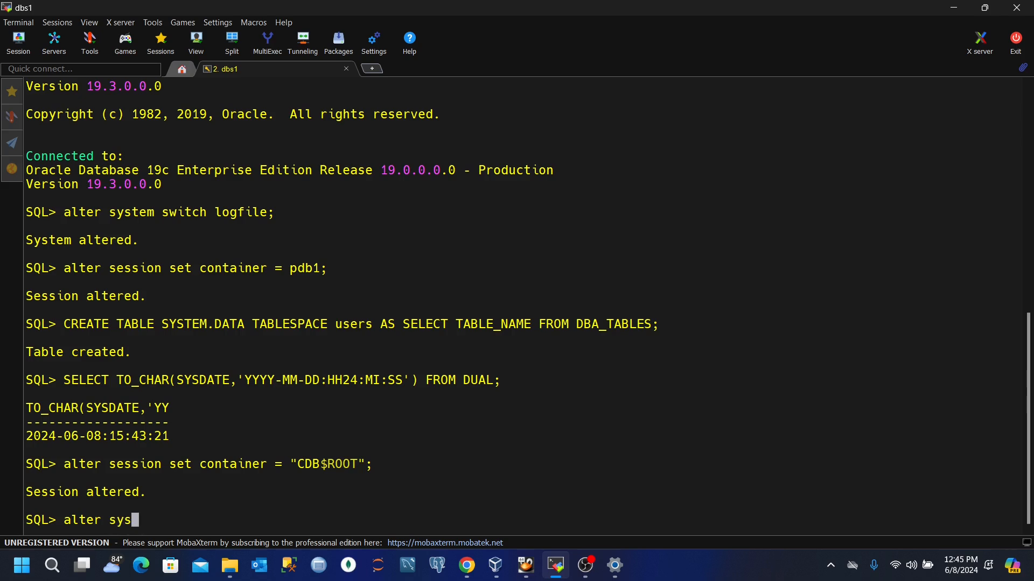
{"action": "type", "text": "tem switch"}
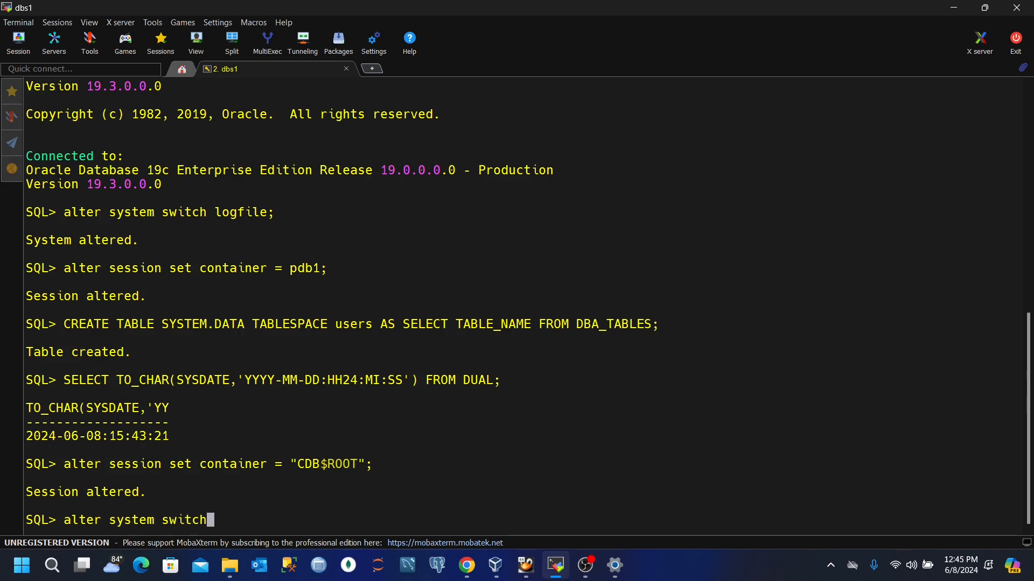
{"action": "type", "text": "logfile;"}
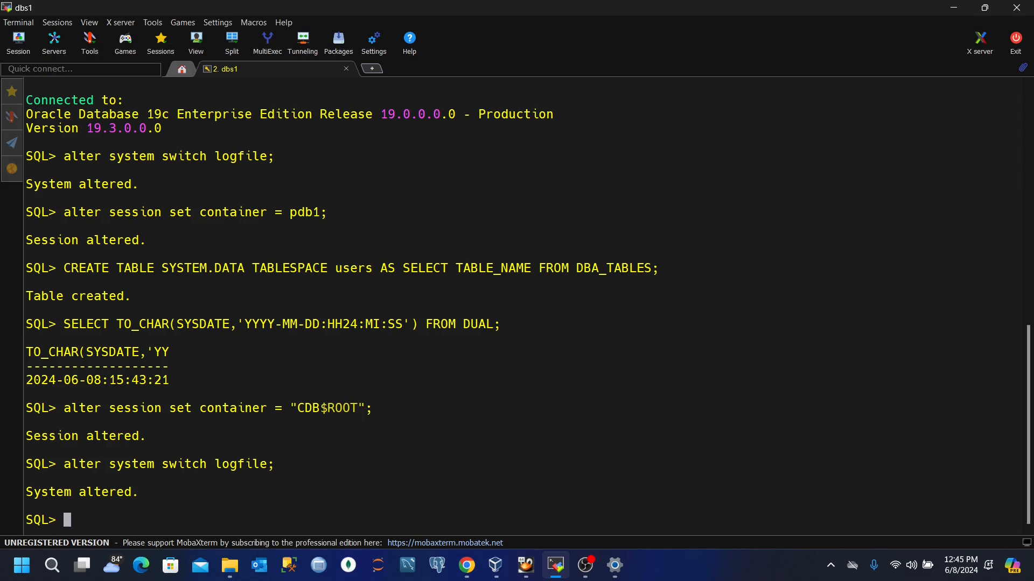
Step: Set the session container back to pdb1
{"action": "type", "text": "alter session set c"}
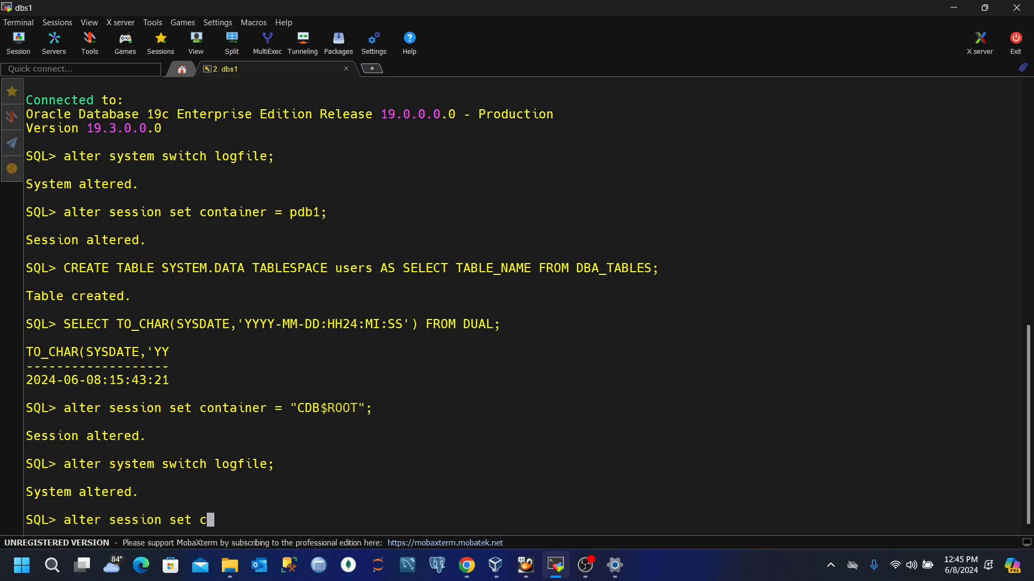
{"action": "type", "text": "ontainer"}
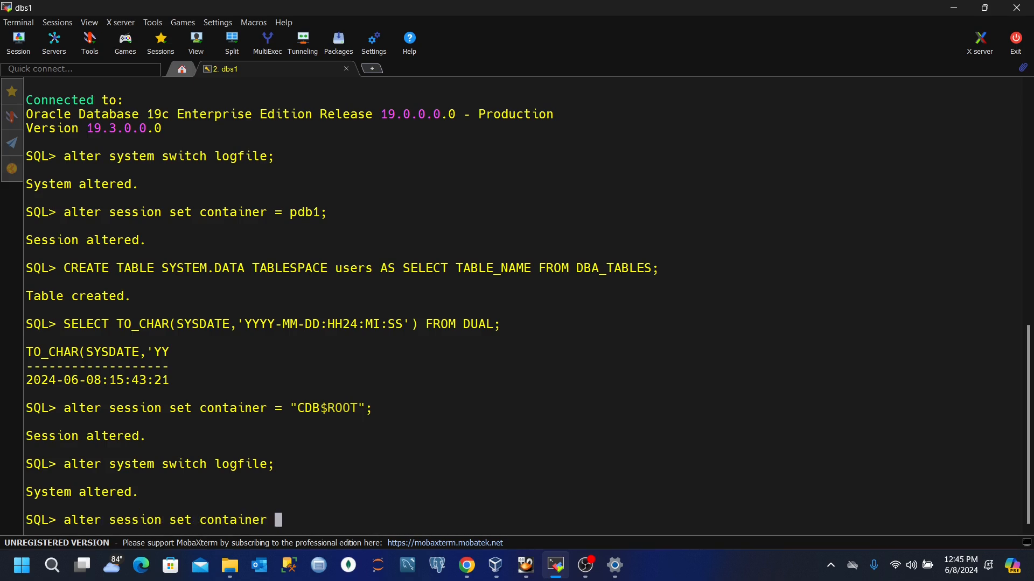
{"action": "type", "text": "= pdb"}
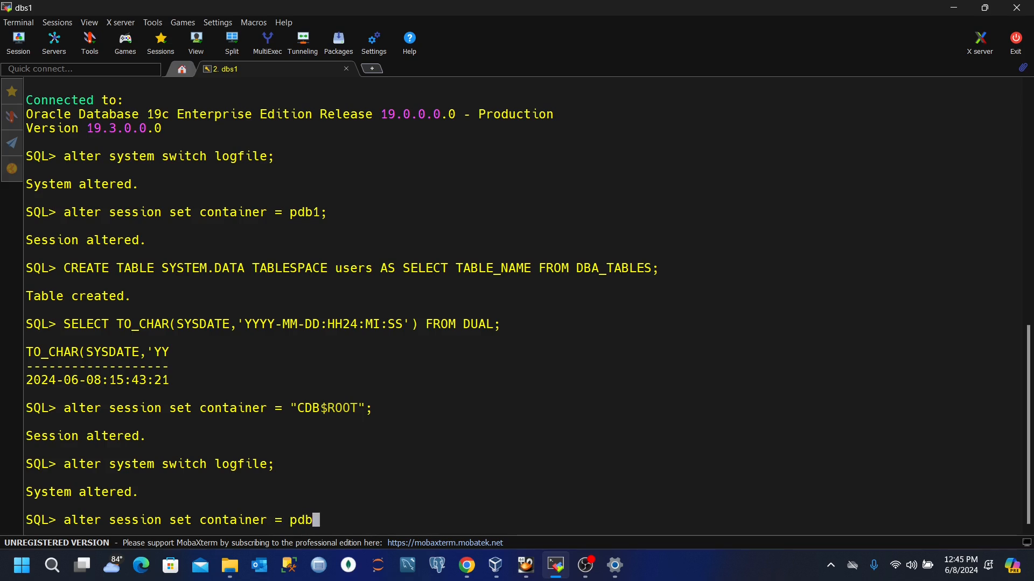
{"action": "type", "text": "1;"}
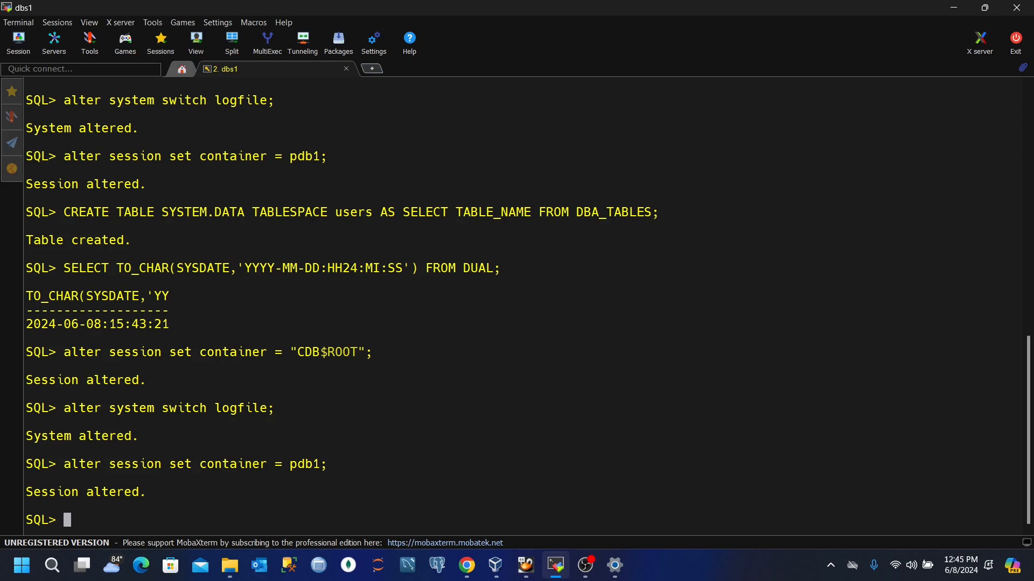
Step: Drop the table SYSTEM.DATA
{"action": "type", "text": "DR"}
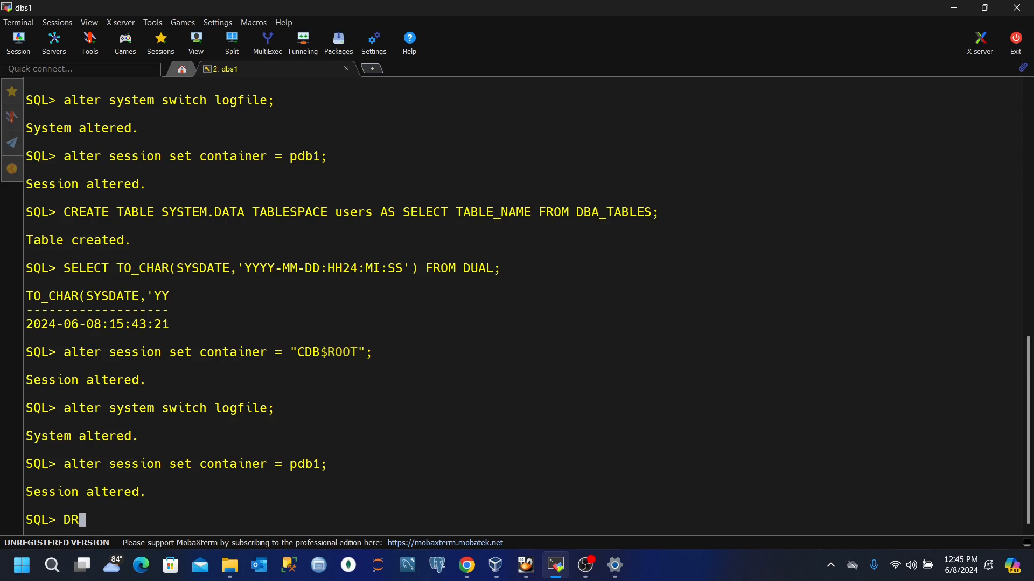
{"action": "type", "text": "OP TABLE"}
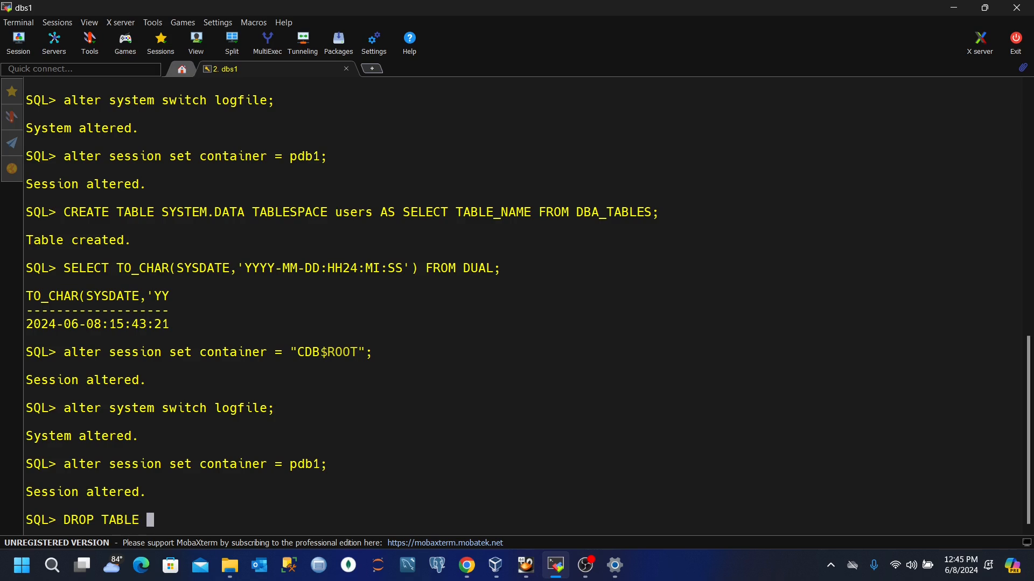
{"action": "type", "text": "SYSTEM."}
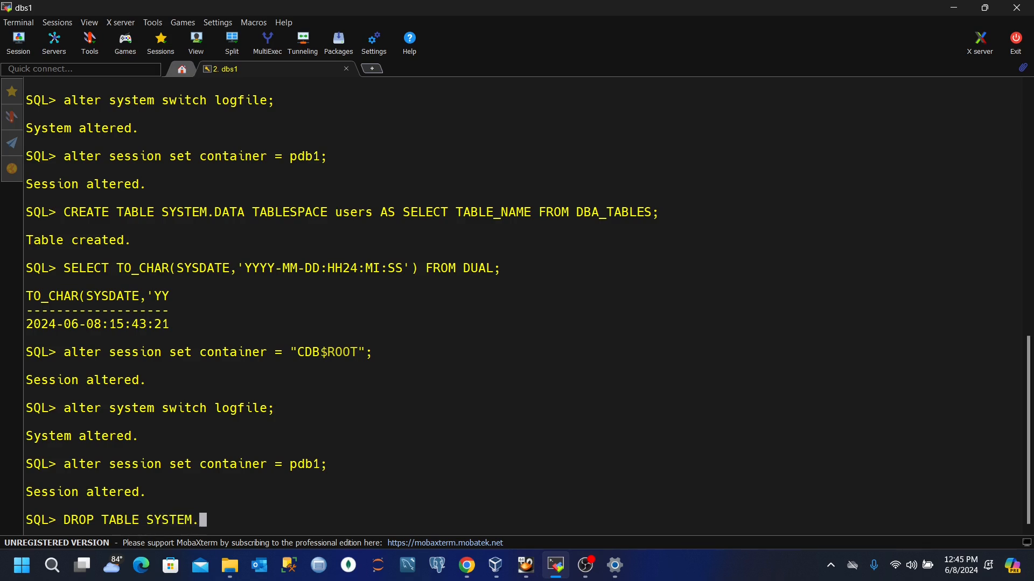
{"action": "type", "text": "DATA"}
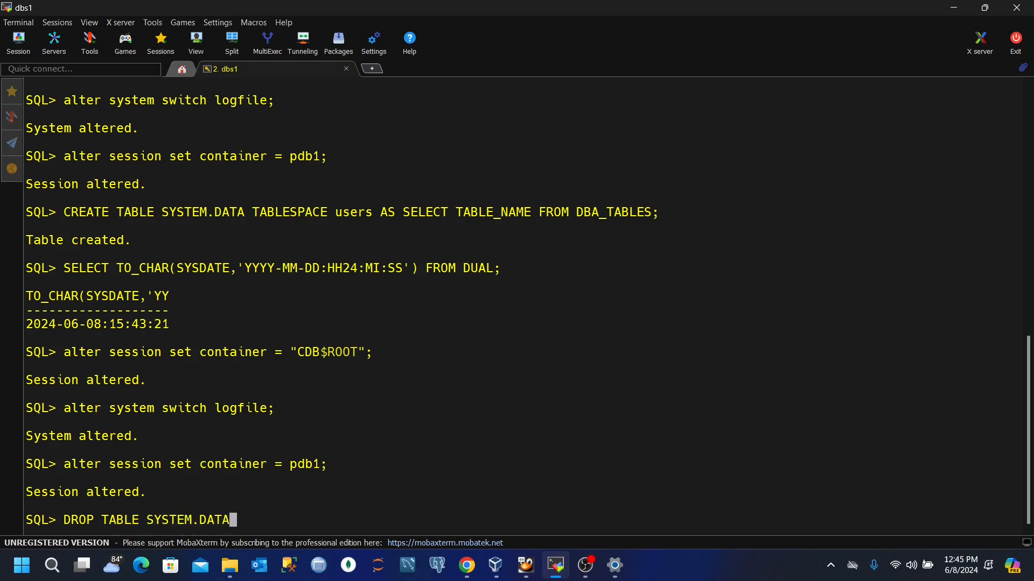
{"action": "type", "text": ";"}
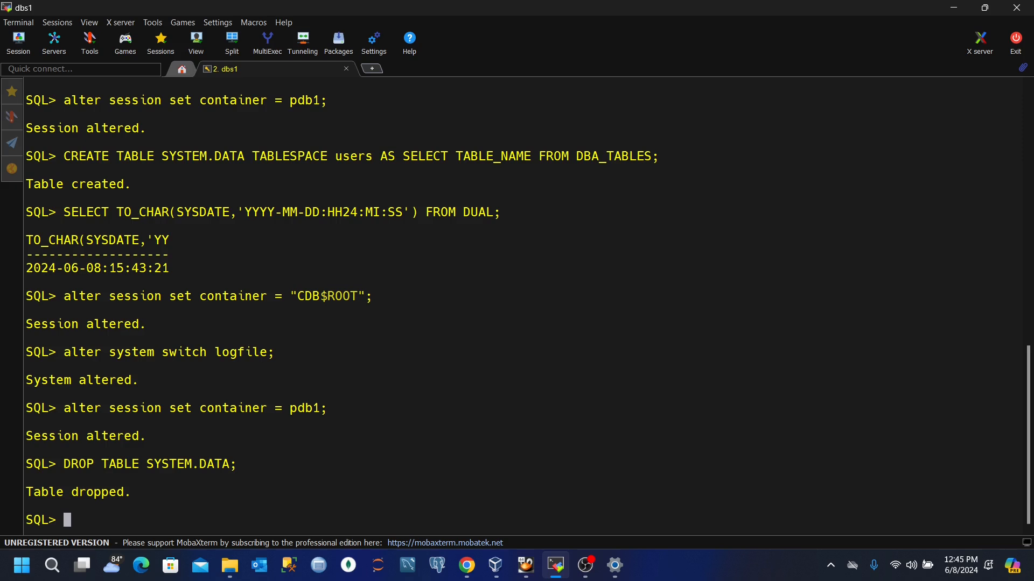
Step: Exit SQL*Plus and connect RMAN to the target database with rman target /
{"action": "type", "text": "exit"}
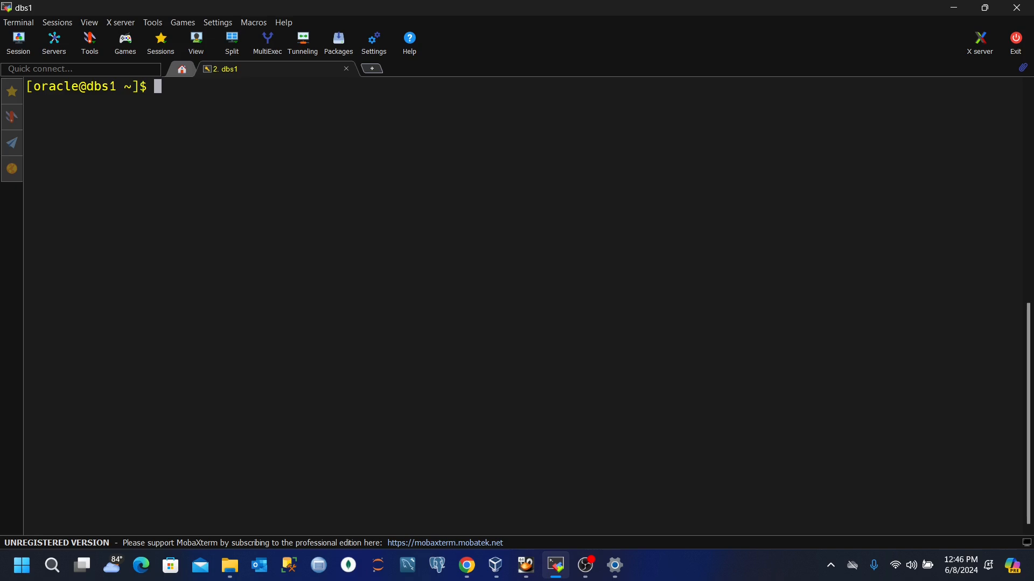
{"action": "type", "text": "rman"}
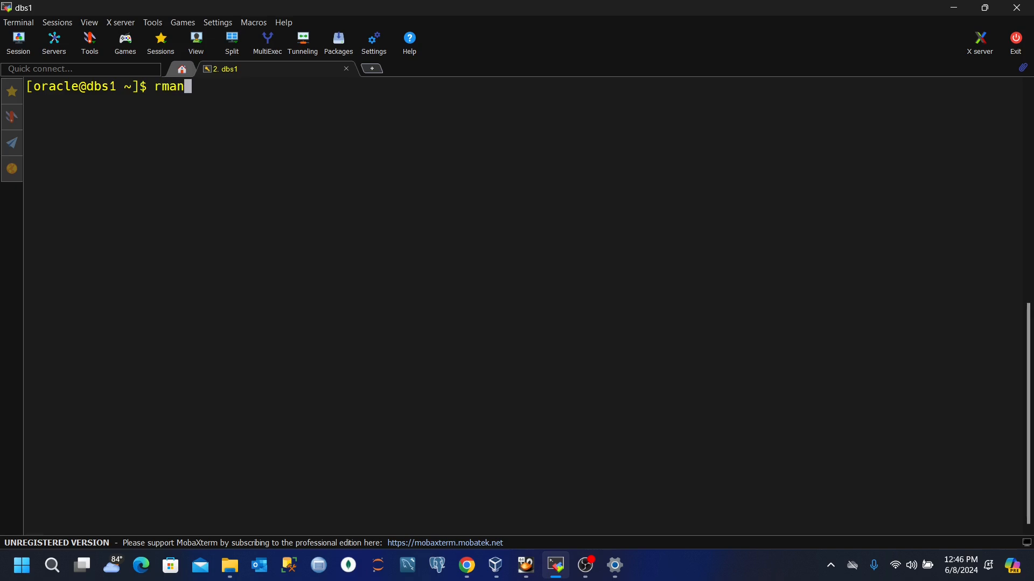
{"action": "type", "text": "ta"}
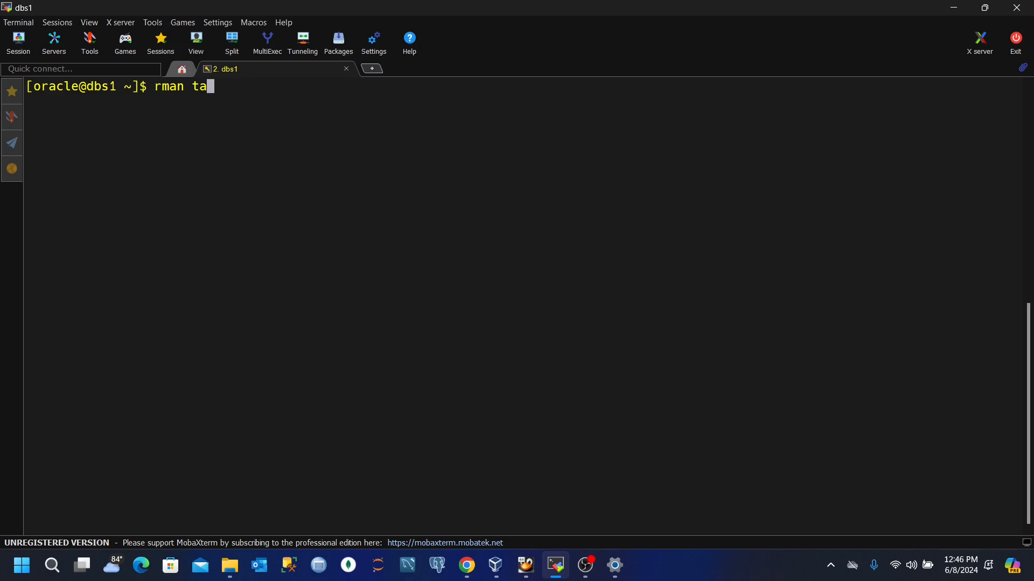
{"action": "type", "text": "rget /"}
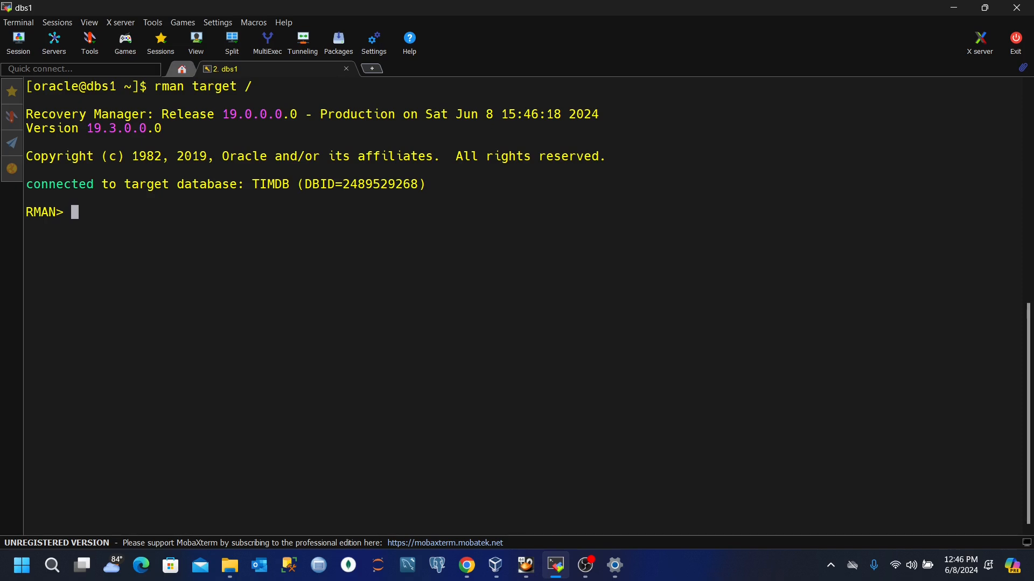
Step: Close pdb1, restore and recover it until 2024-06-08:15:43:21, open RESETLOGS, exit RMAN
{"action": "type", "text": "ALTER PLUGGABLE DATABASE pdb1 CLOSE;"}
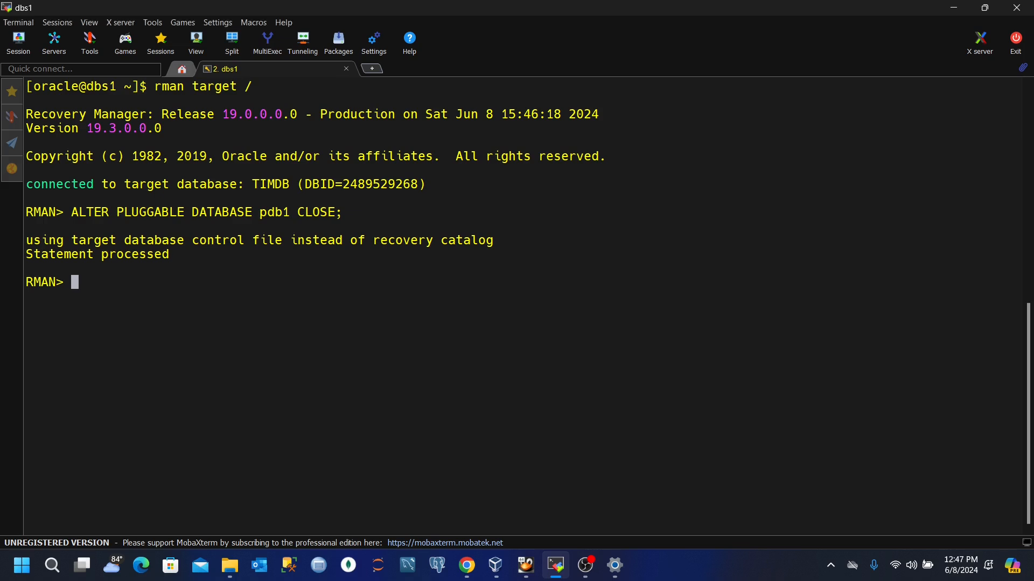
{"action": "type", "text": "RESTORE PLUGGABLE DATABASE pdb1 UNTIL TIME \"TO_DATE('2024-06-08:15:43:21','yyyy:mm:dd:hh24:mi:ss')\";"}
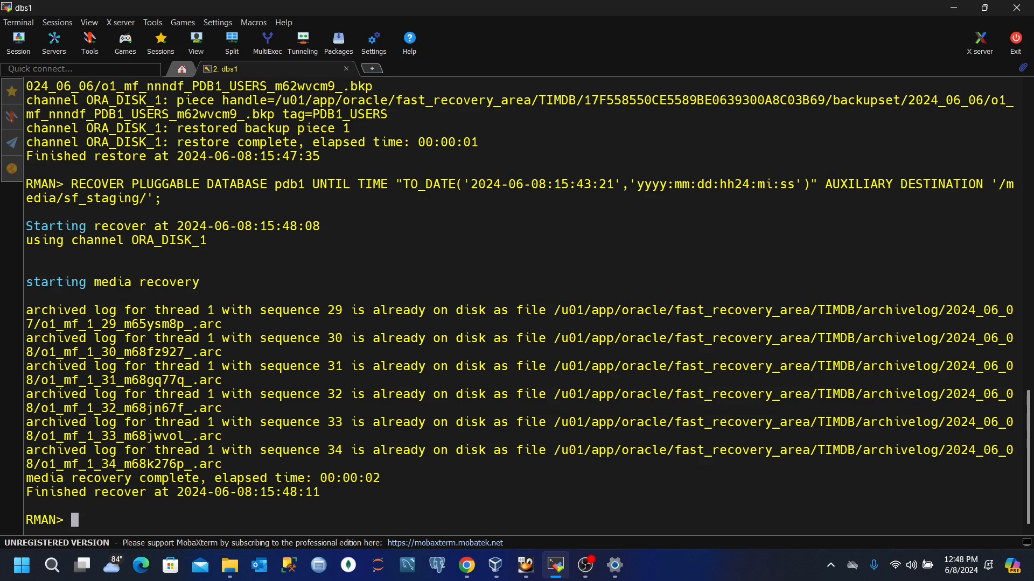
{"action": "type", "text": "ALTER PLUGGABLE DATABASE pdb1 OPEN RESETLOGS;"}
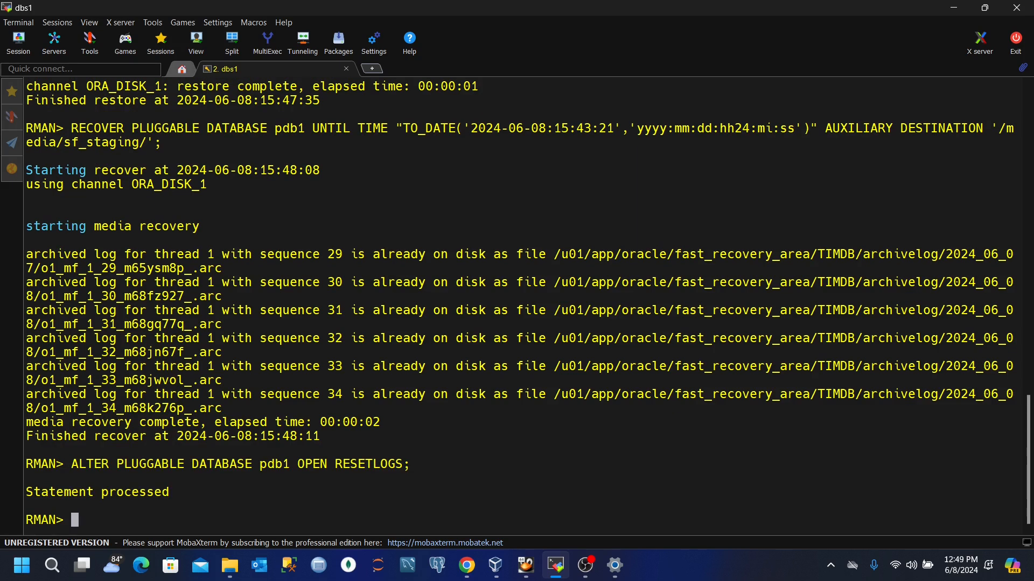
{"action": "type", "text": "exit"}
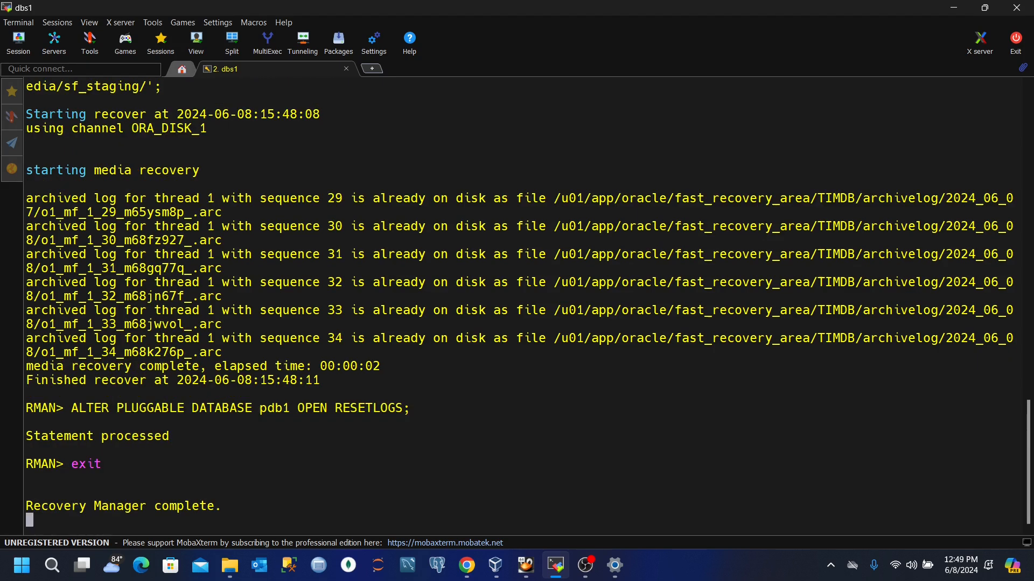
{"action": "key", "text": "Return"}
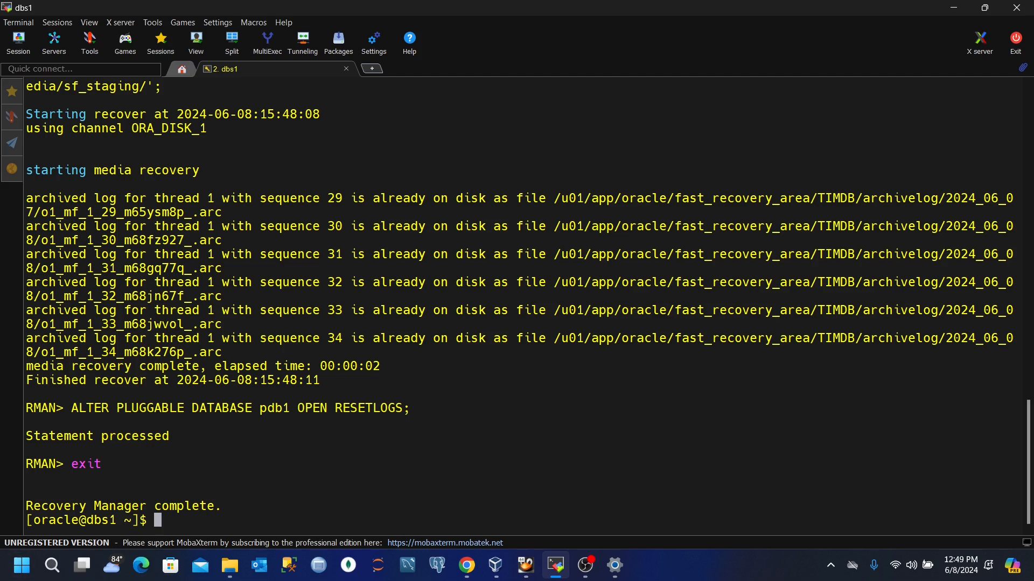
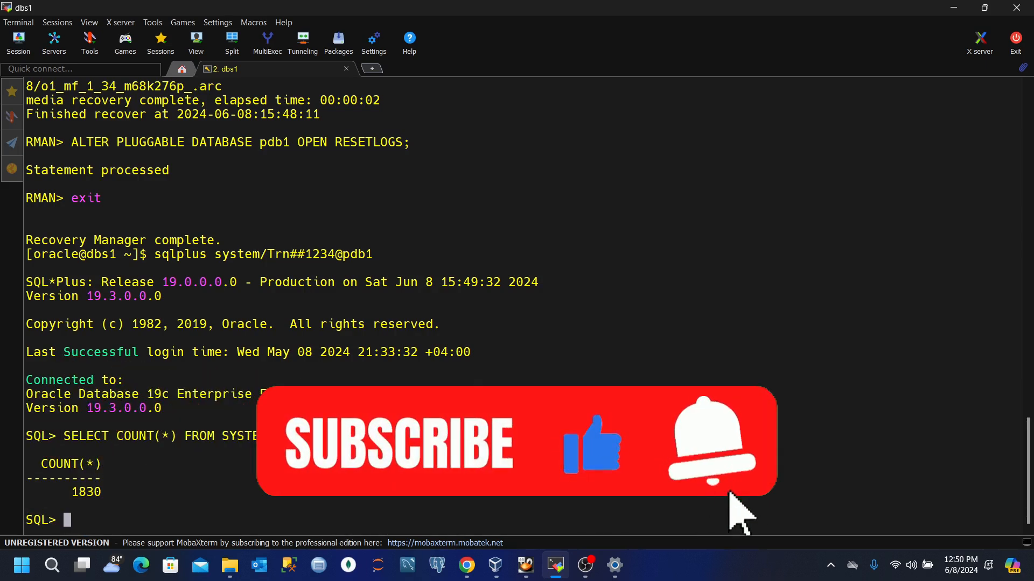
Step: Connect as system to pdb1 and count SYSTEM.DATA rows, getting 1830
{"action": "mouse_move", "coordinate": [716, 491]}
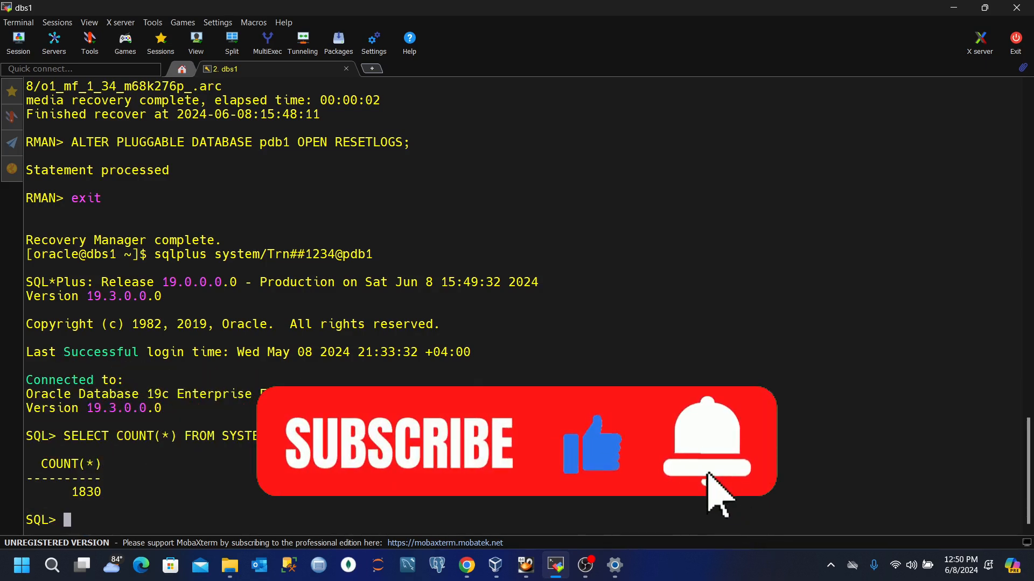